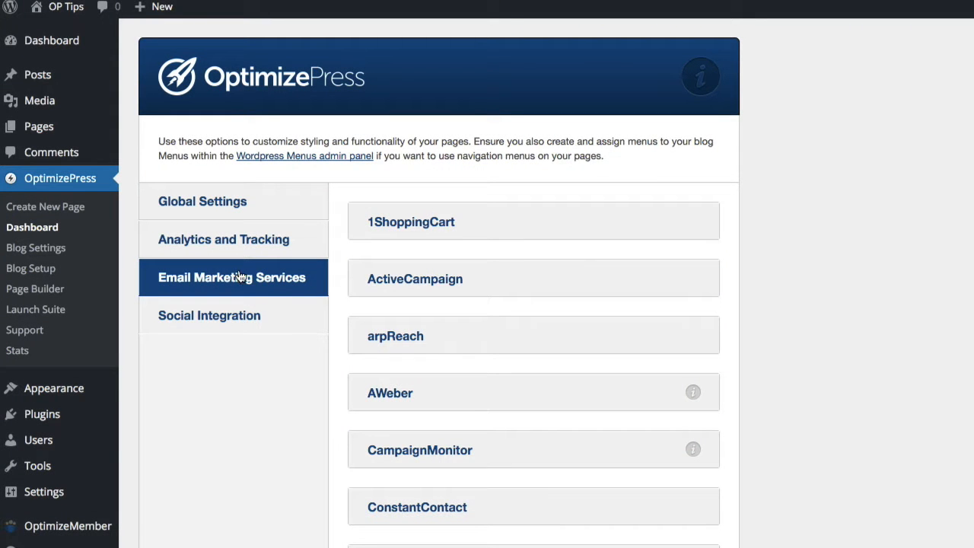
Step: Expand ActiveCampaign in Email Marketing Services to review its account URL and public API key
click(414, 278)
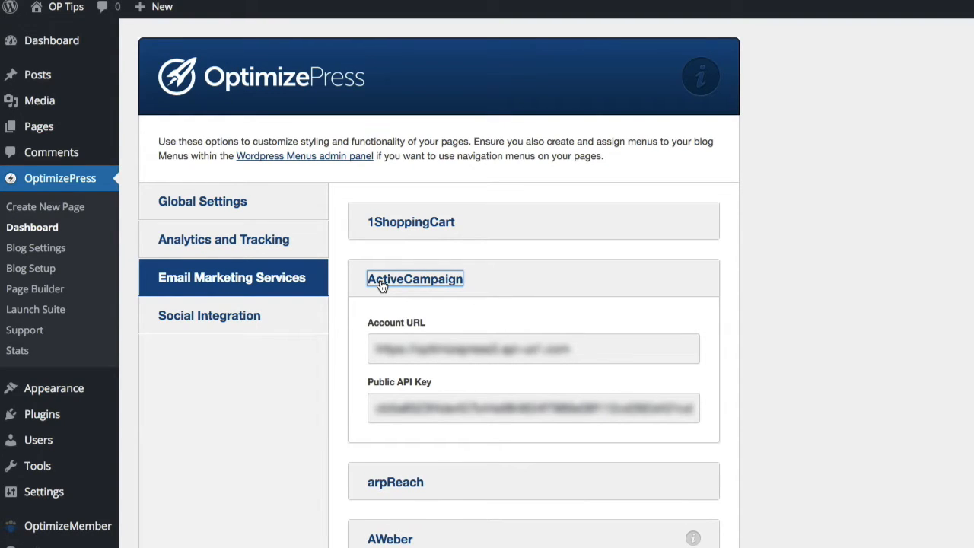
mouse_move(401, 286)
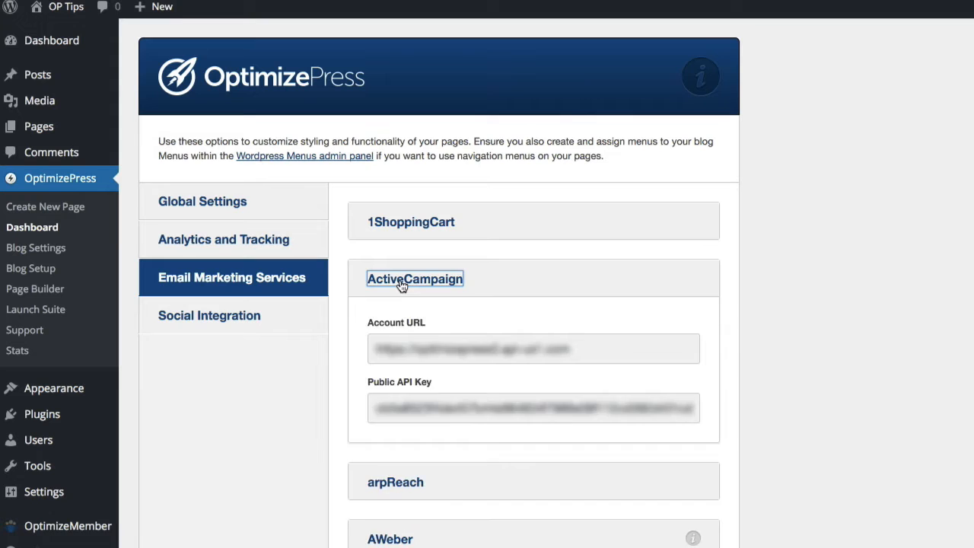
click(414, 278)
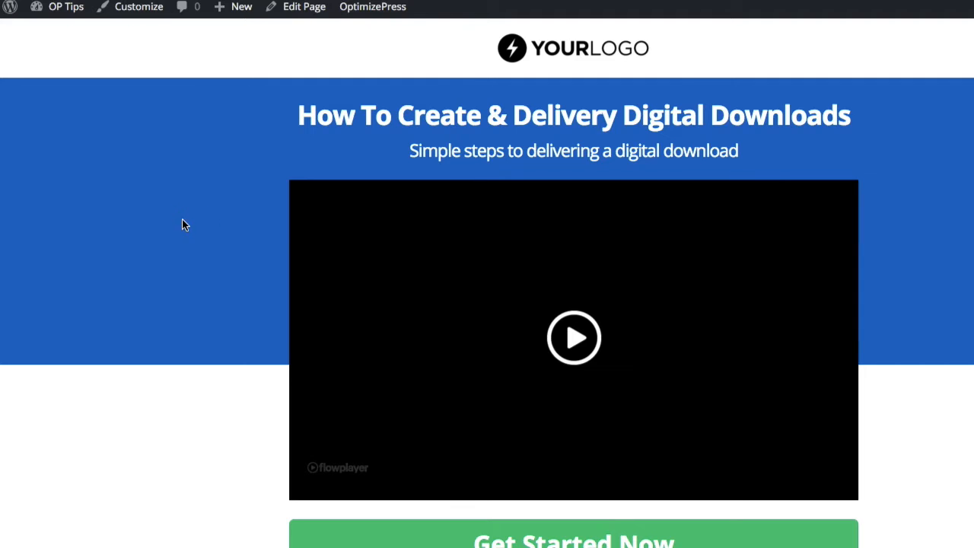
mouse_move(201, 172)
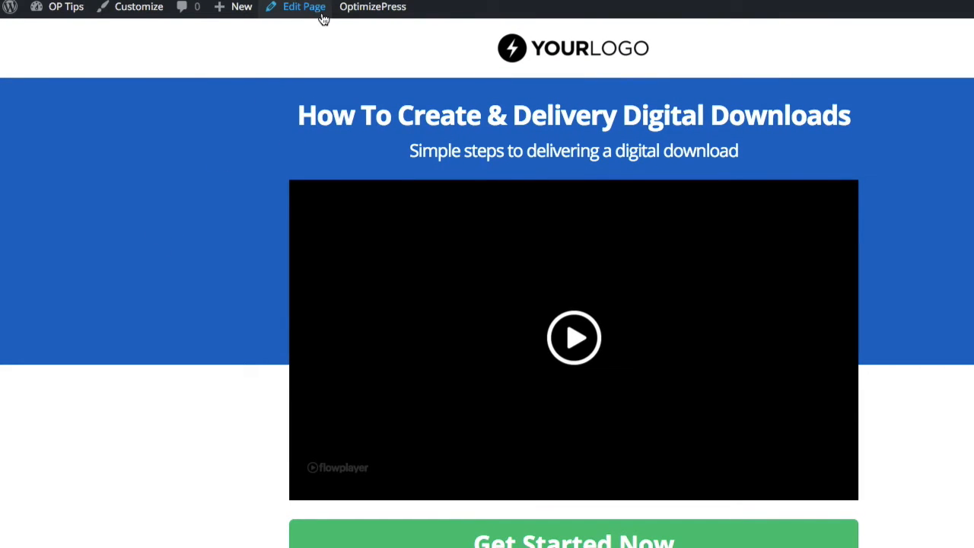
Step: Launch the landing page in the Live Editor and edit the Get Started Now button
click(371, 6)
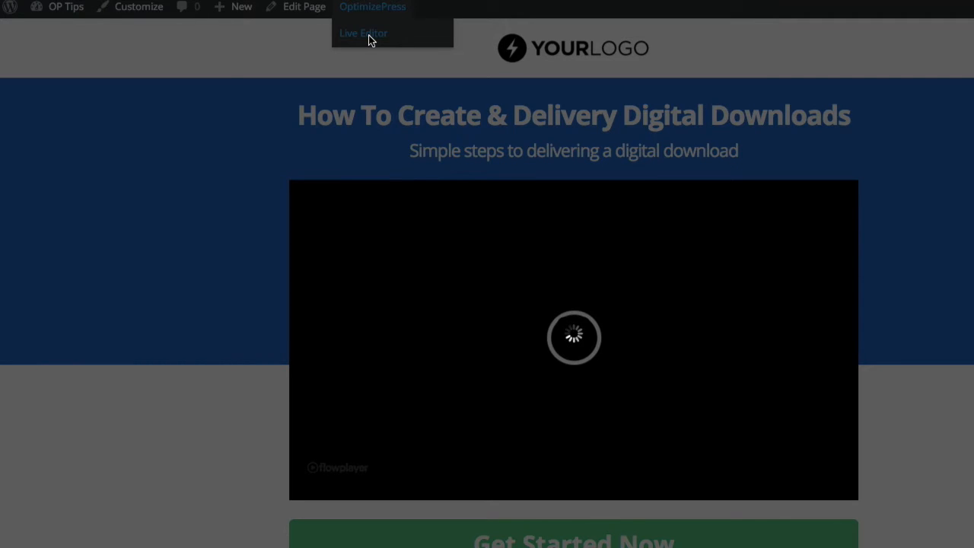
click(363, 33)
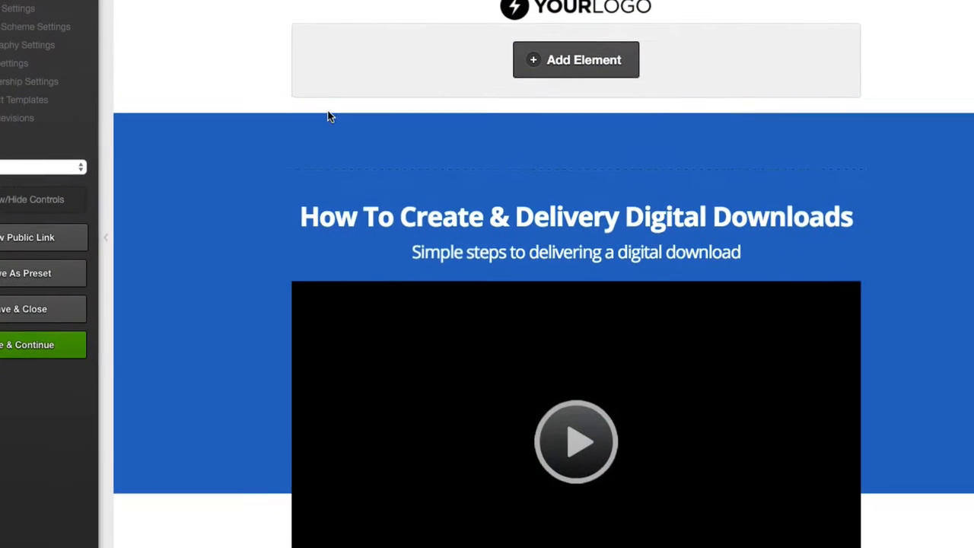
scroll(down, 3)
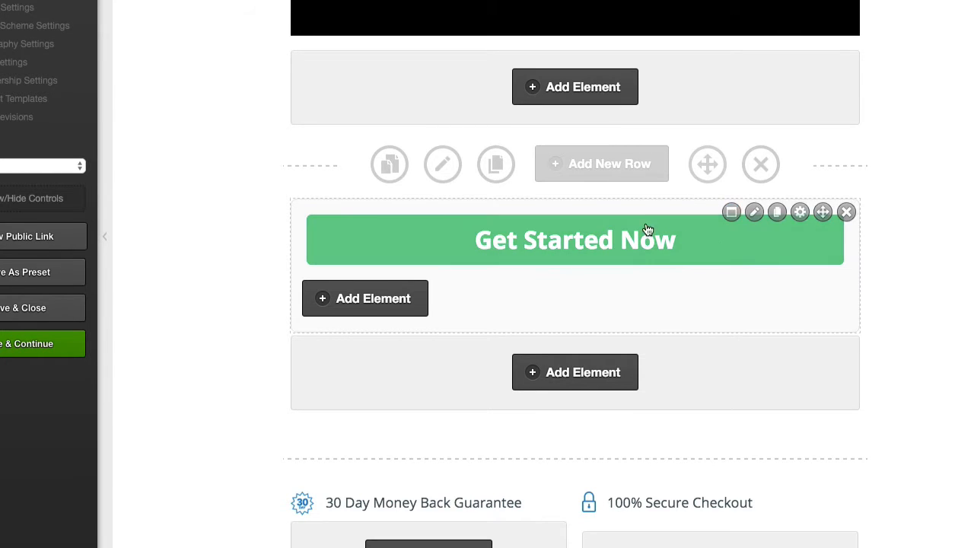
click(755, 211)
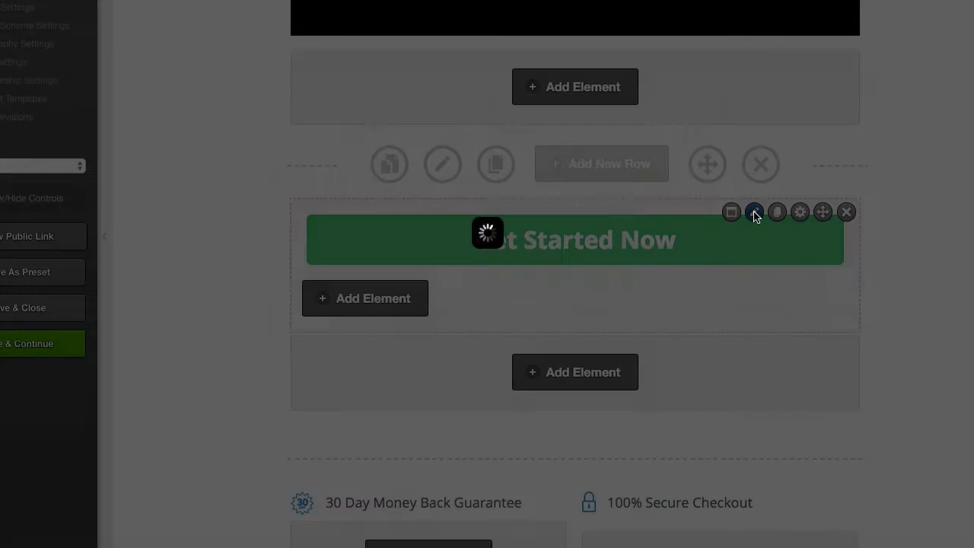
Step: Confirm the opt-in box uses ActiveCampaign with the Downloads list and form ID 1, then close it
click(755, 211)
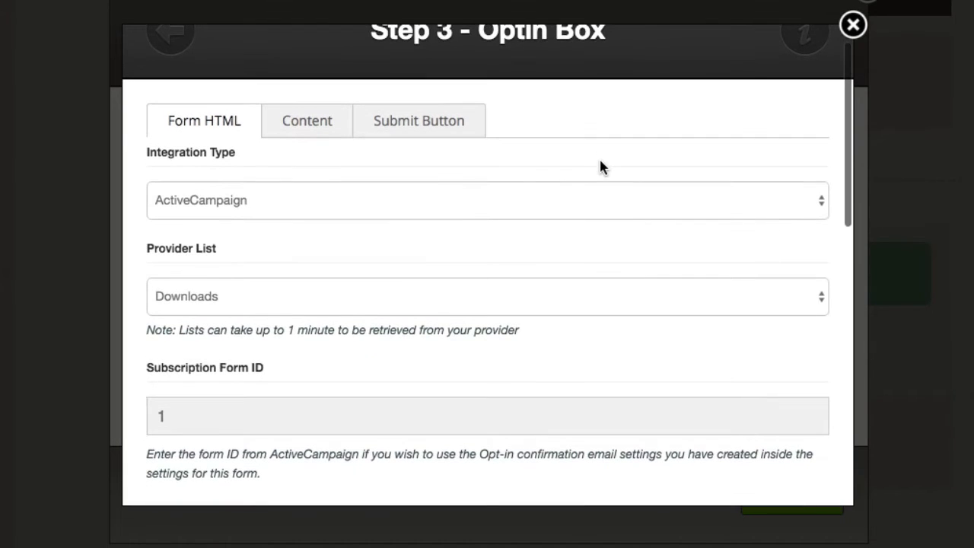
mouse_move(216, 214)
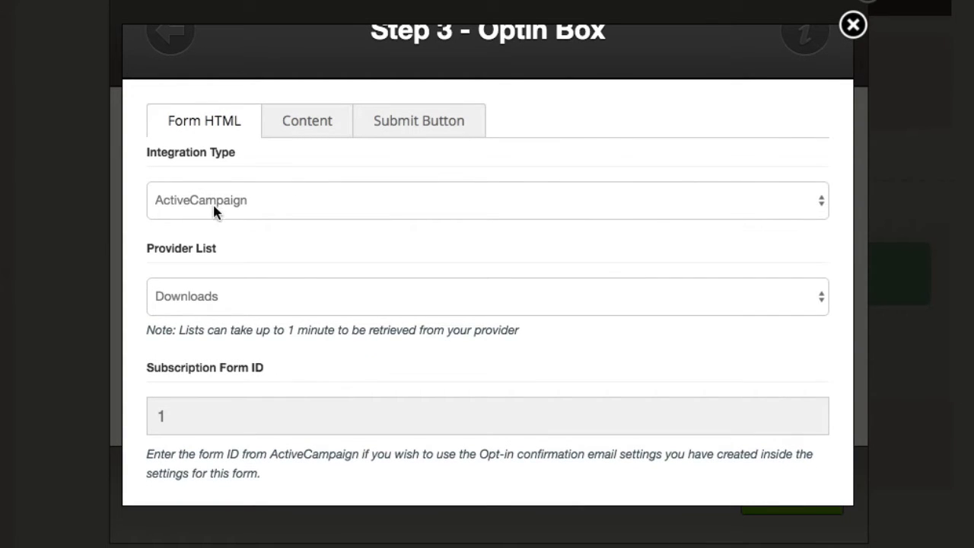
mouse_move(216, 302)
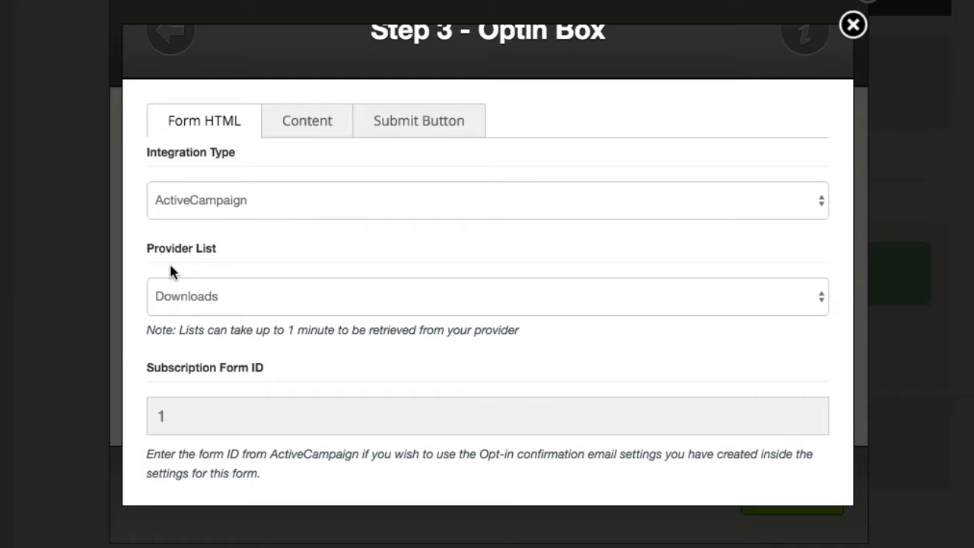
mouse_move(241, 284)
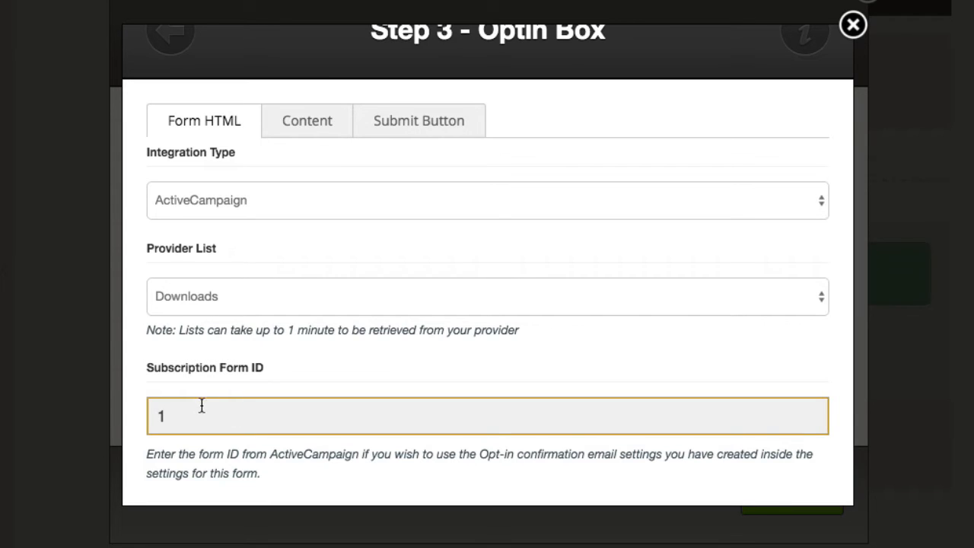
mouse_move(347, 393)
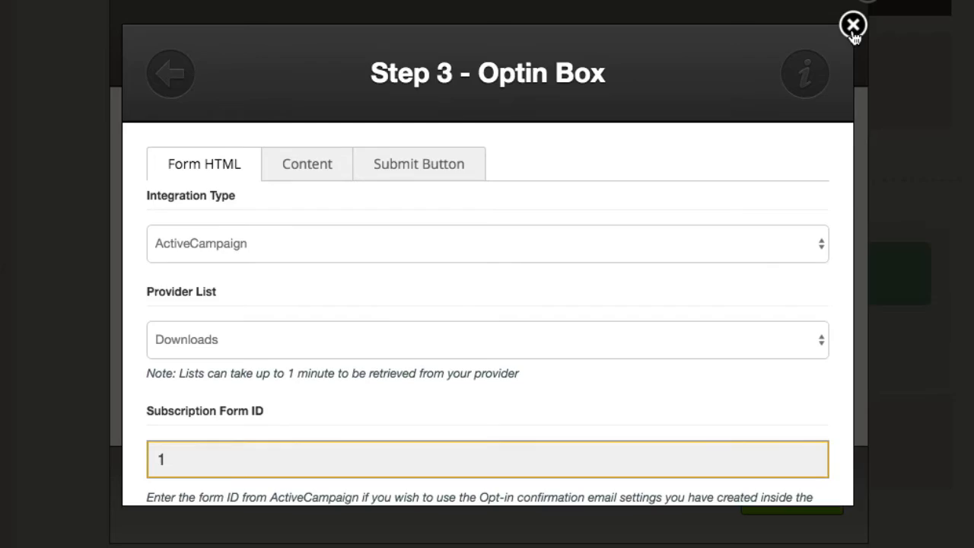
click(852, 25)
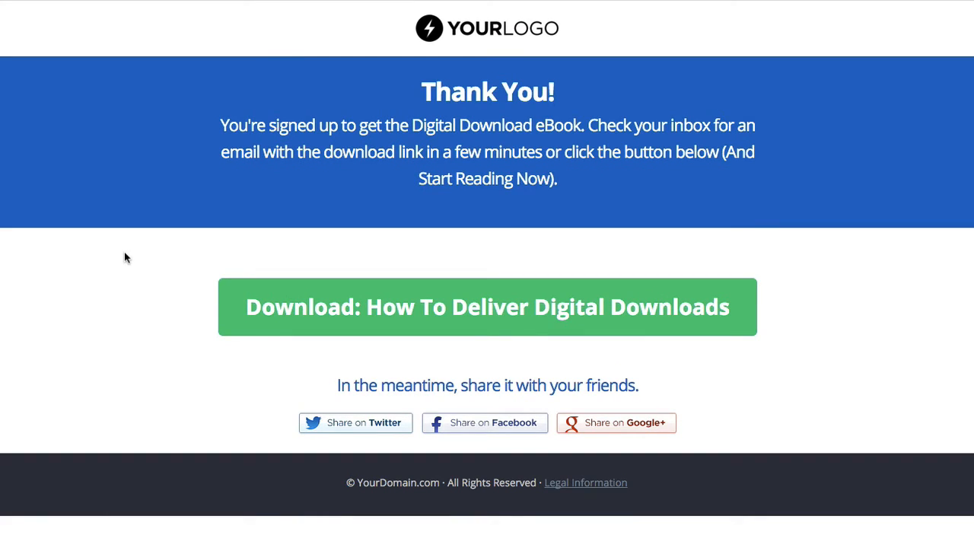
mouse_move(299, 105)
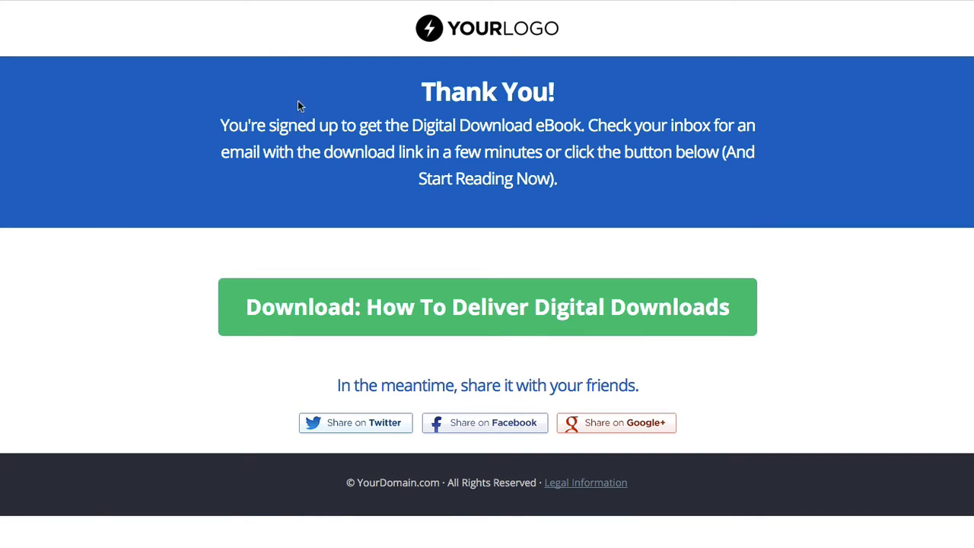
mouse_move(98, 159)
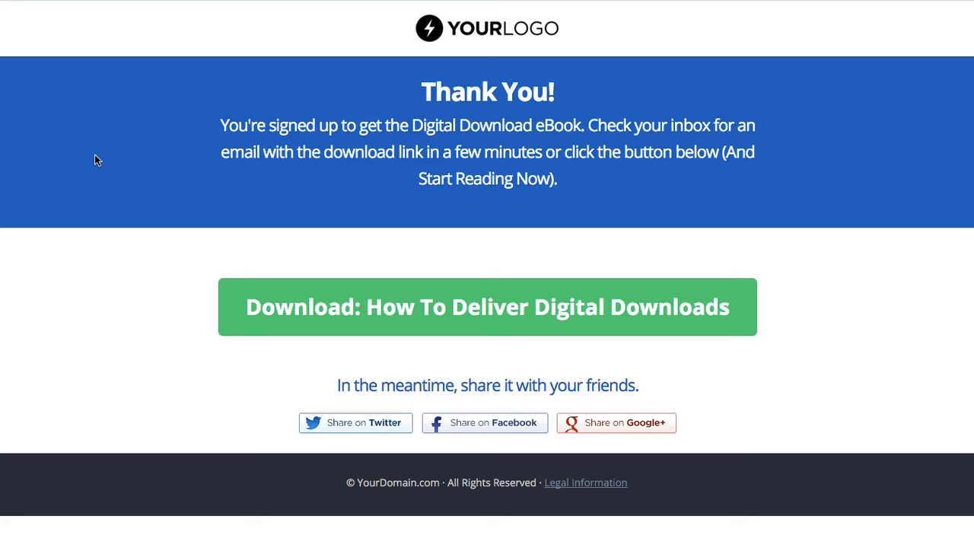
mouse_move(305, 302)
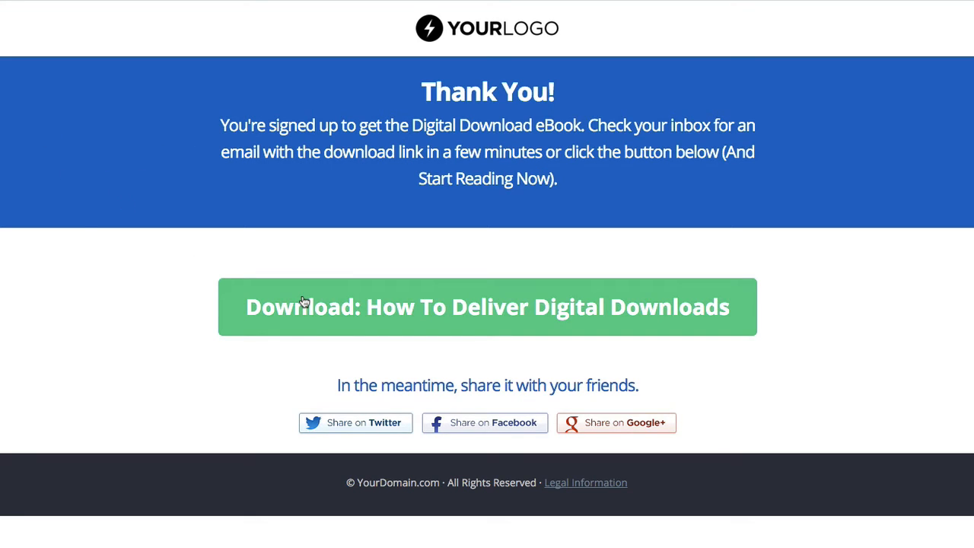
mouse_move(180, 344)
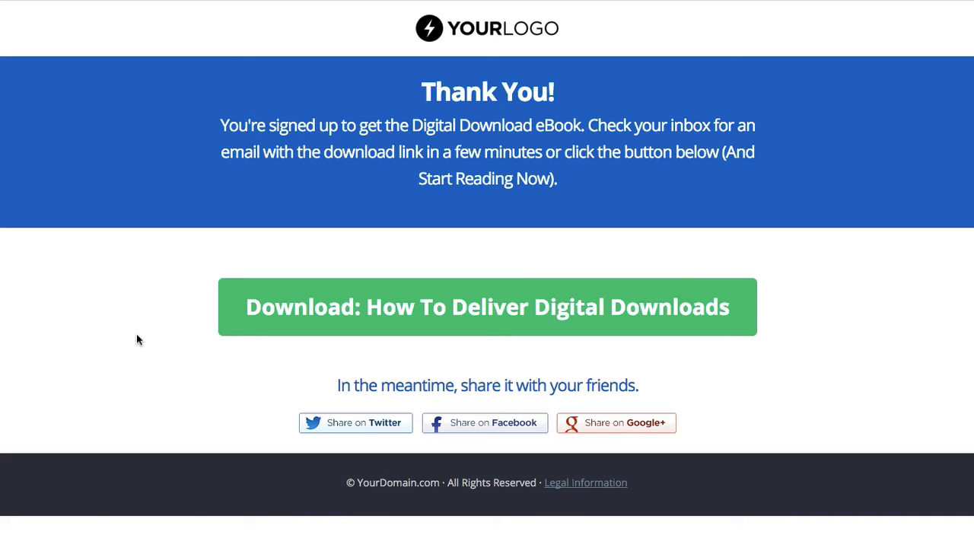
mouse_move(134, 234)
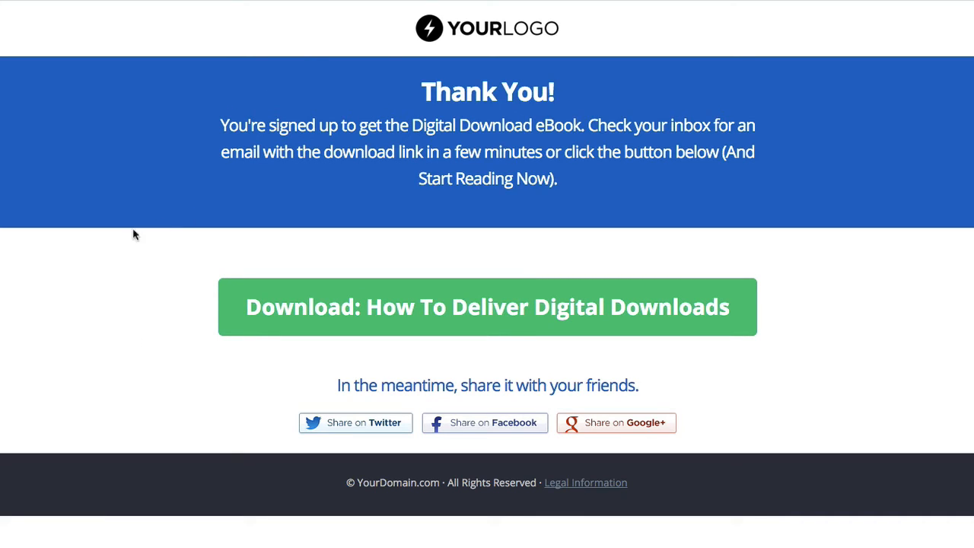
mouse_move(271, 429)
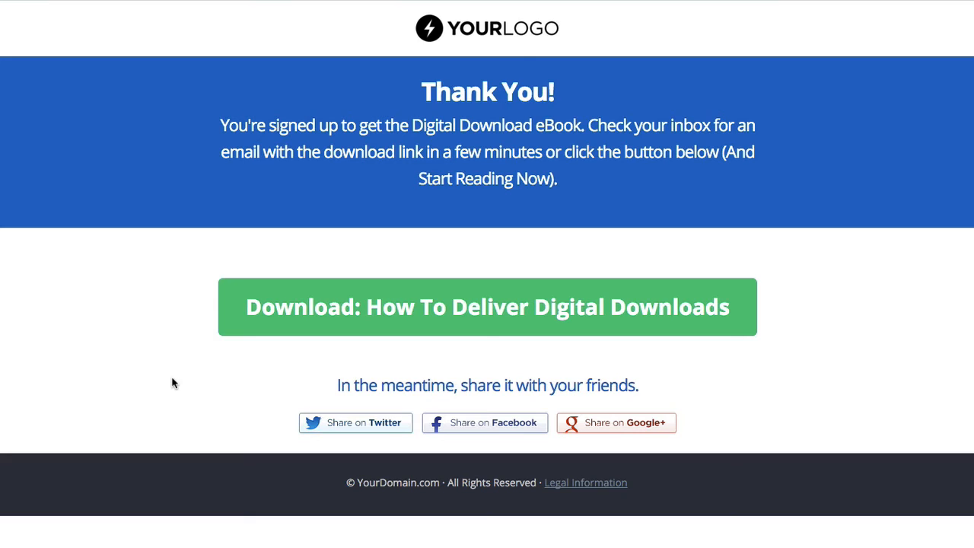
mouse_move(228, 120)
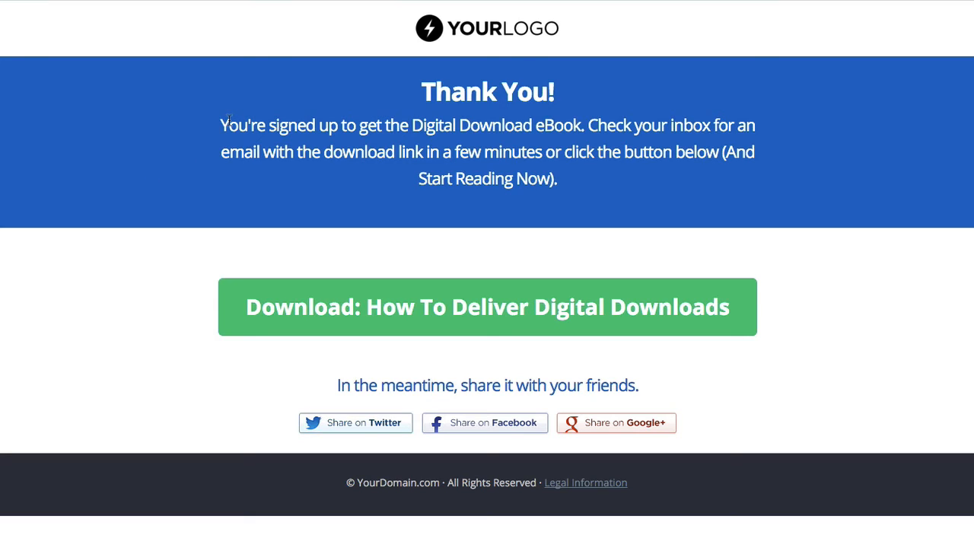
mouse_move(293, 122)
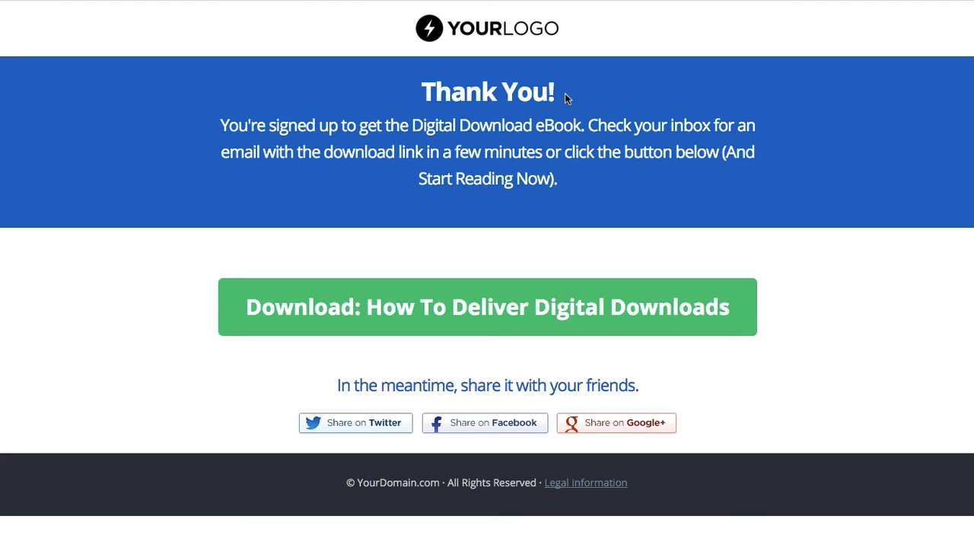
mouse_move(389, 113)
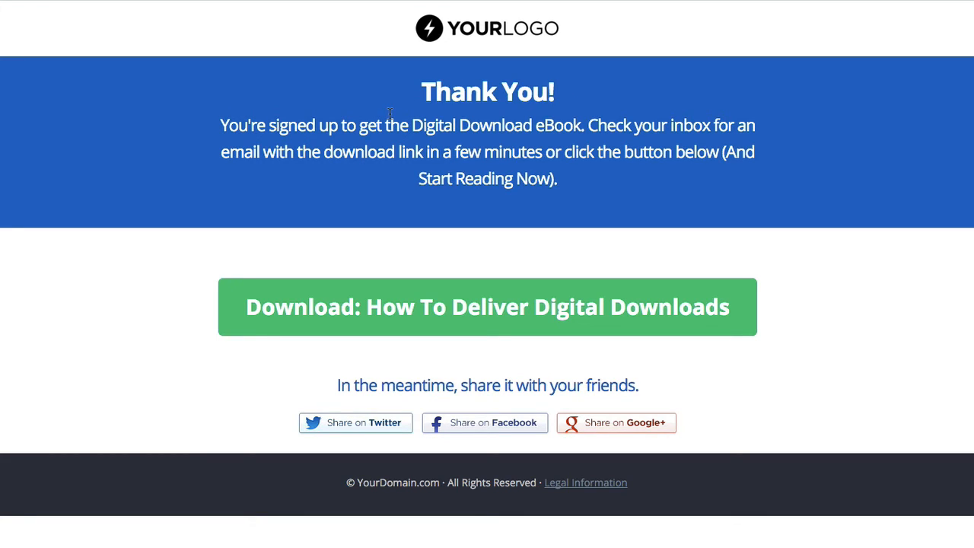
mouse_move(272, 158)
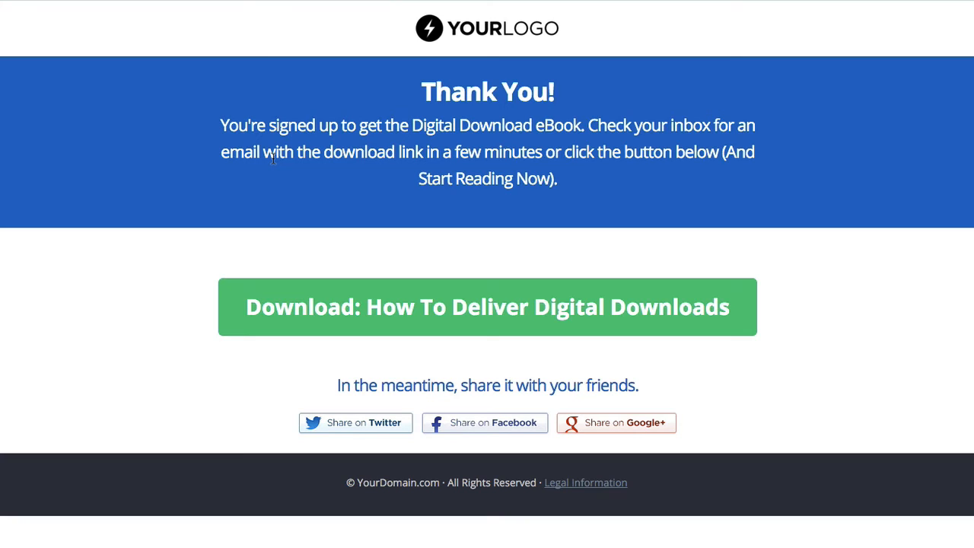
mouse_move(283, 170)
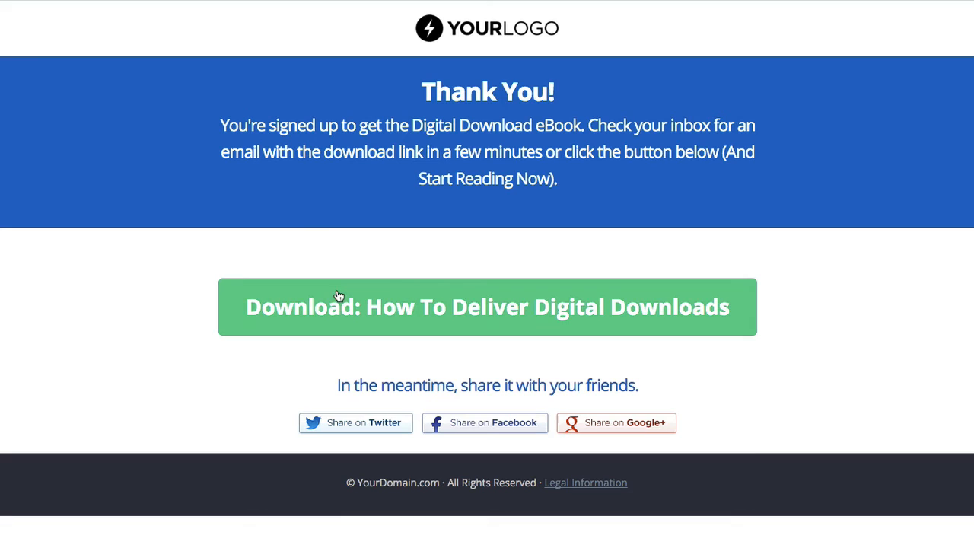
mouse_move(303, 110)
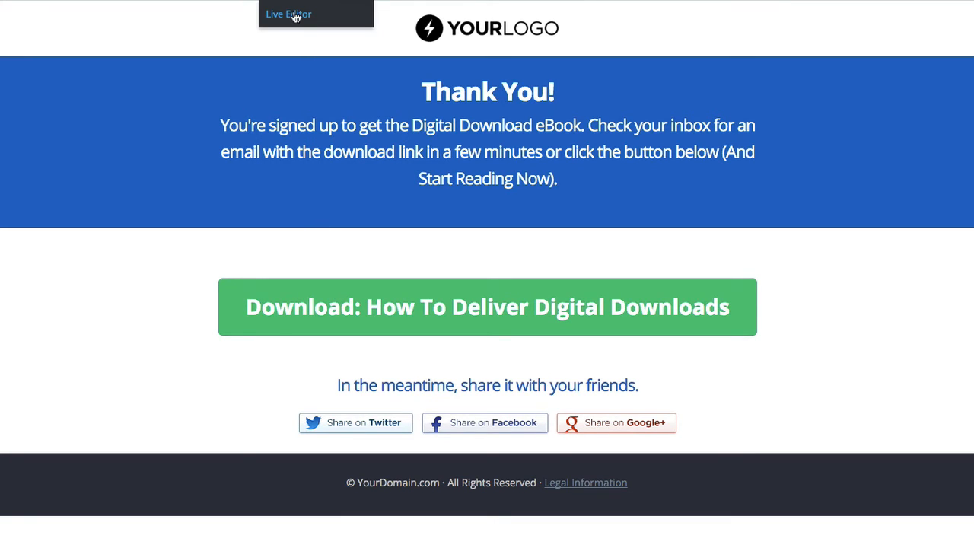
Step: Launch the thank-you page in the Live Editor and edit its share buttons element
click(487, 307)
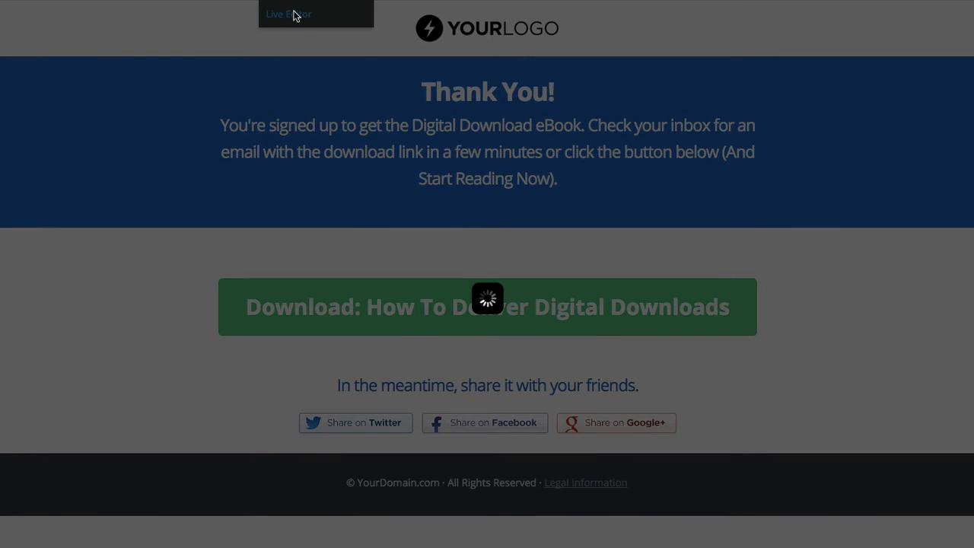
click(287, 14)
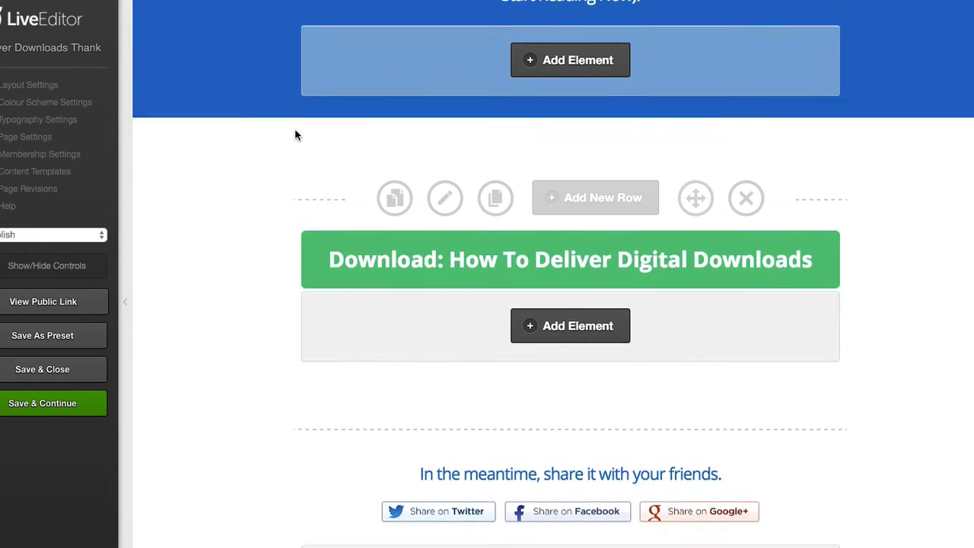
scroll(down, 3)
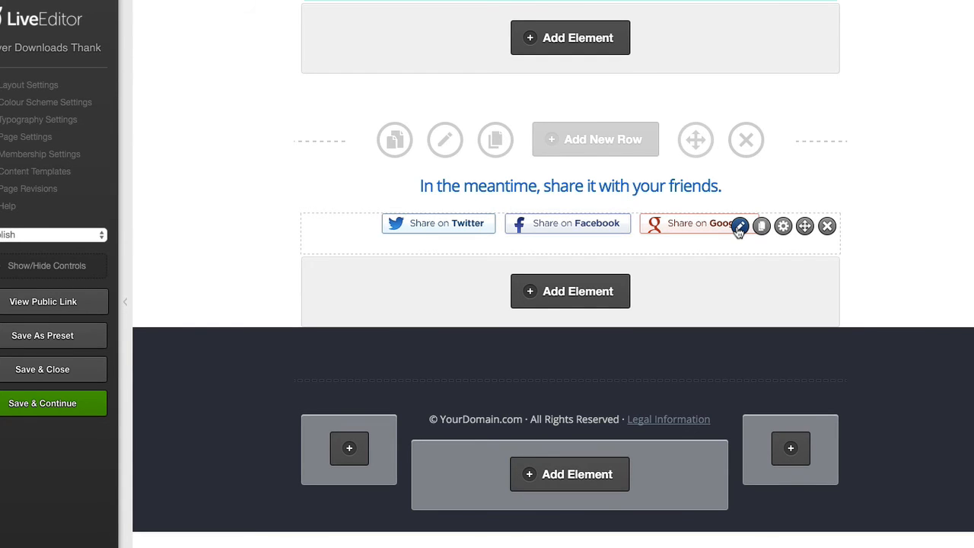
click(740, 225)
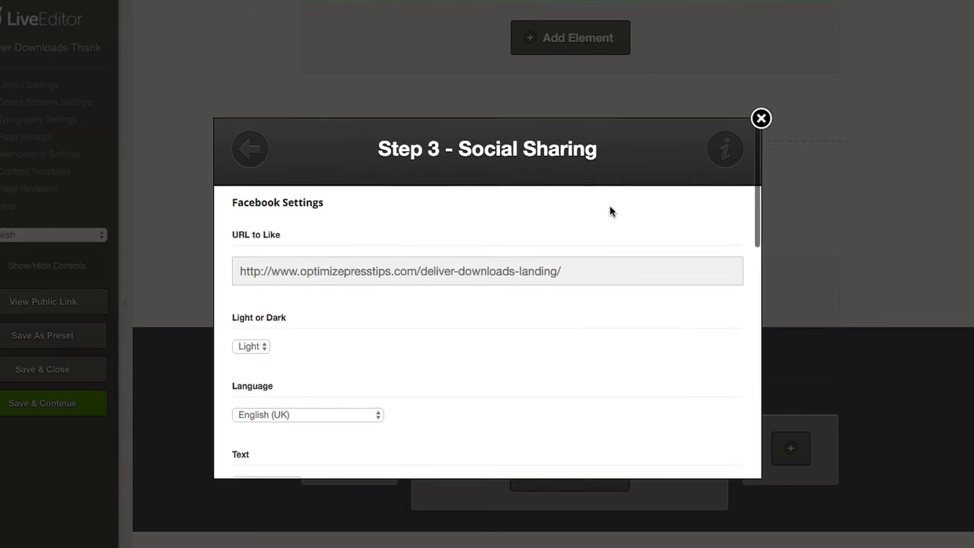
Step: Verify the Facebook, Twitter and Google+ share URLs all point to the deliver-downloads-landing page, then close the settings
click(487, 271)
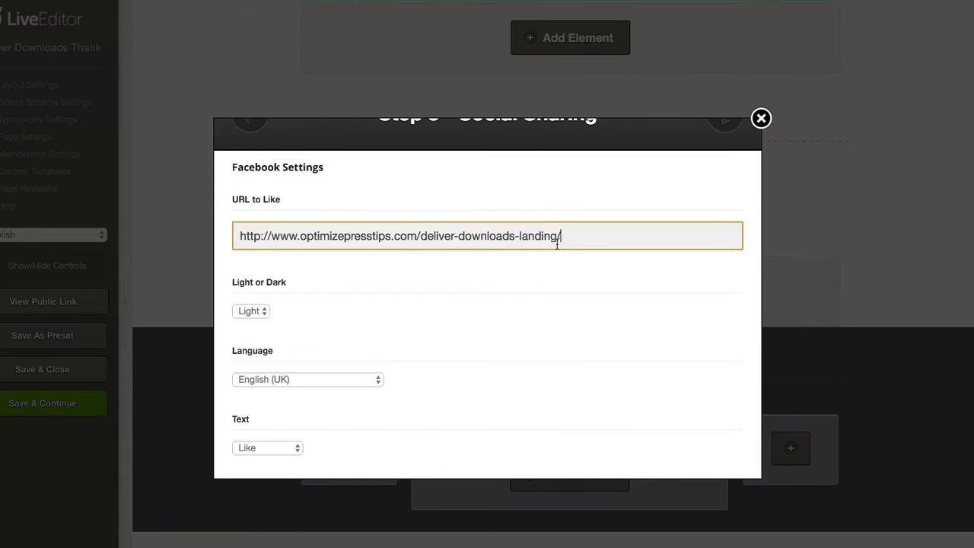
triple_click(399, 234)
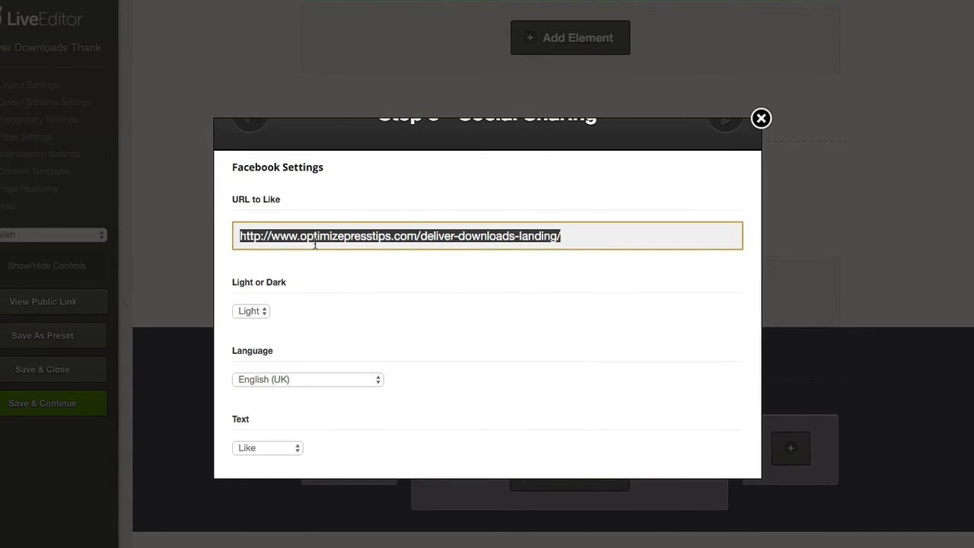
click(579, 236)
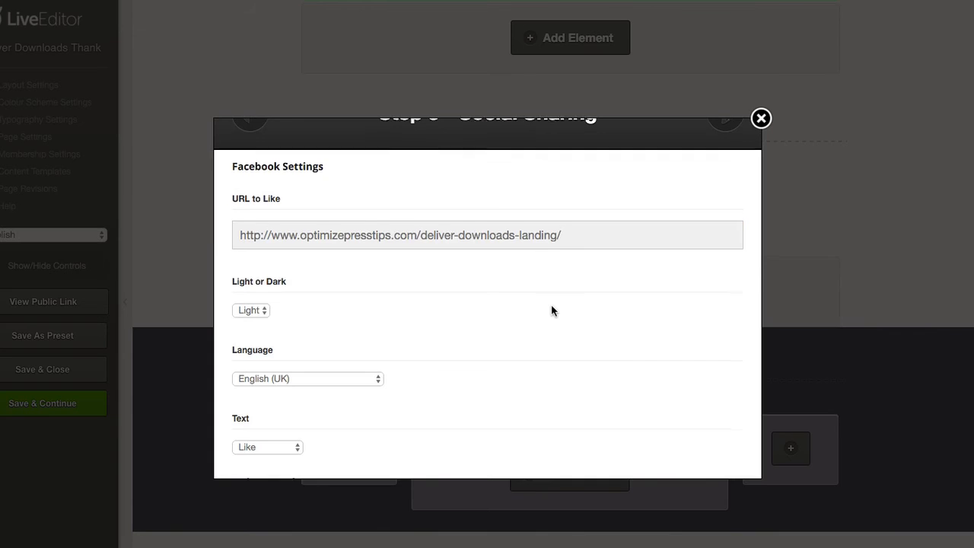
scroll(down, 3)
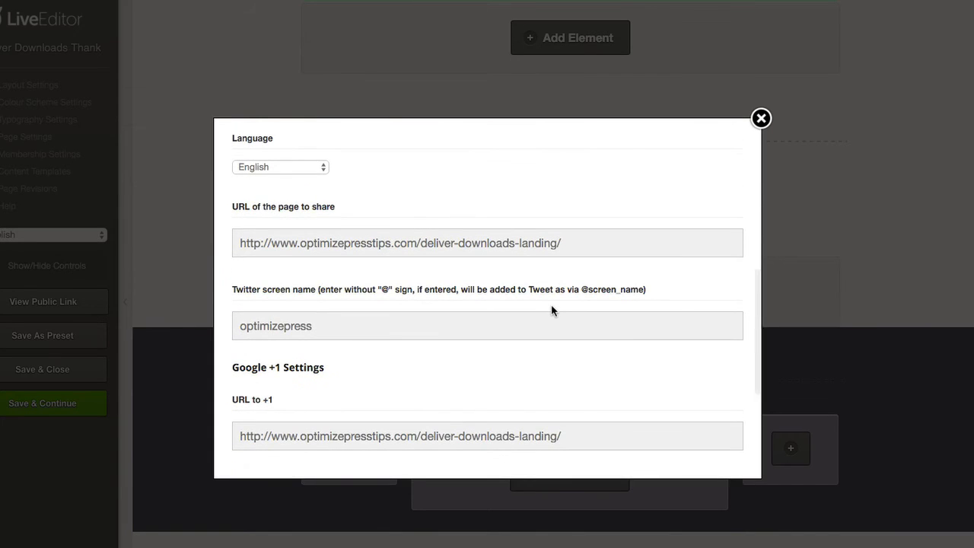
scroll(down, 3)
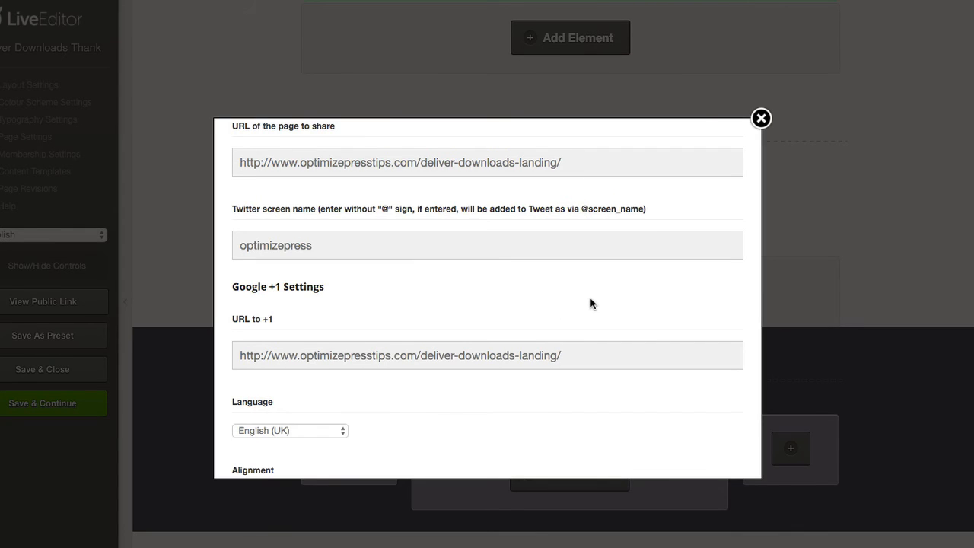
scroll(down, 3)
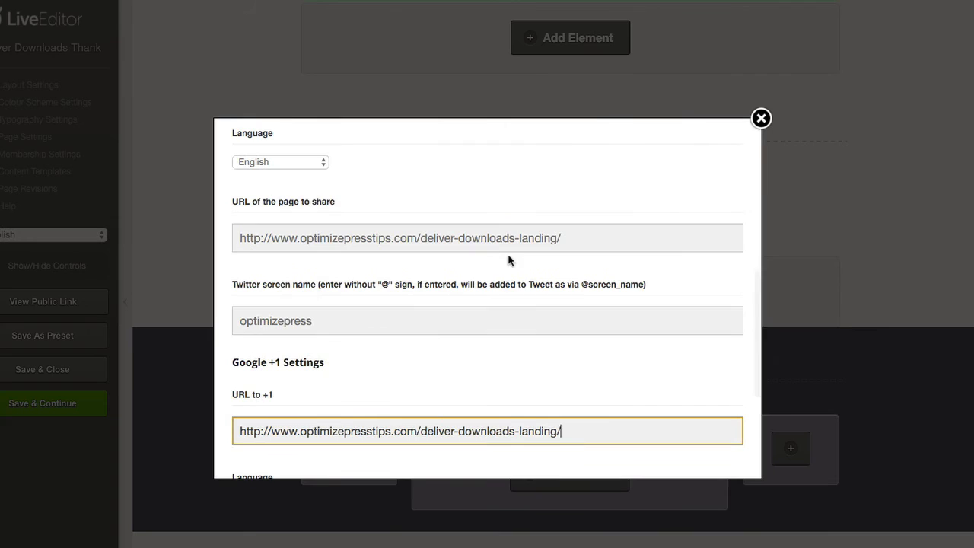
mouse_move(575, 435)
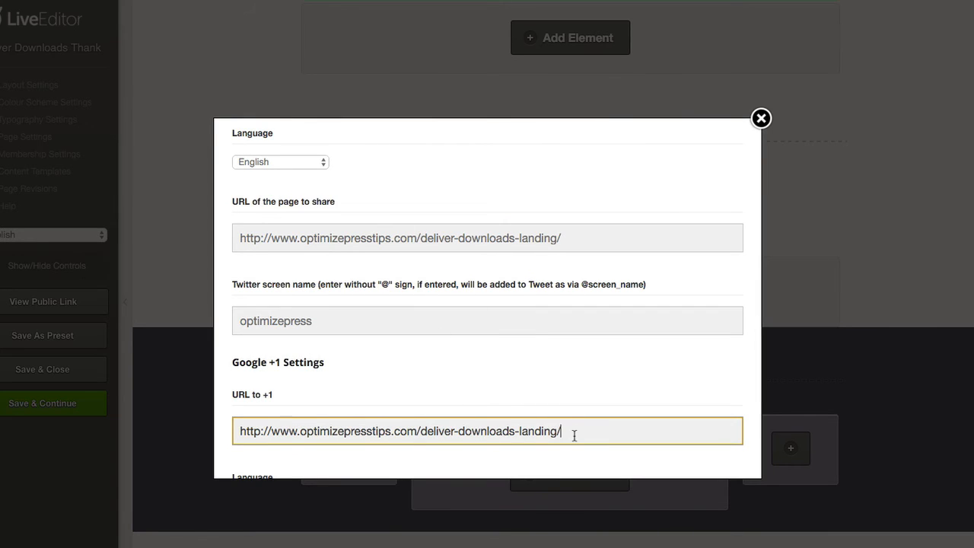
triple_click(398, 430)
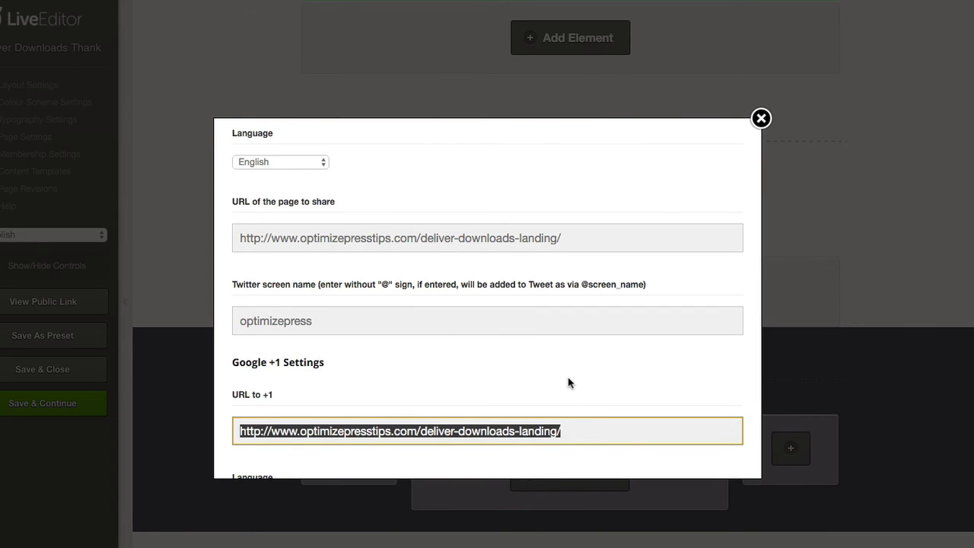
click(761, 119)
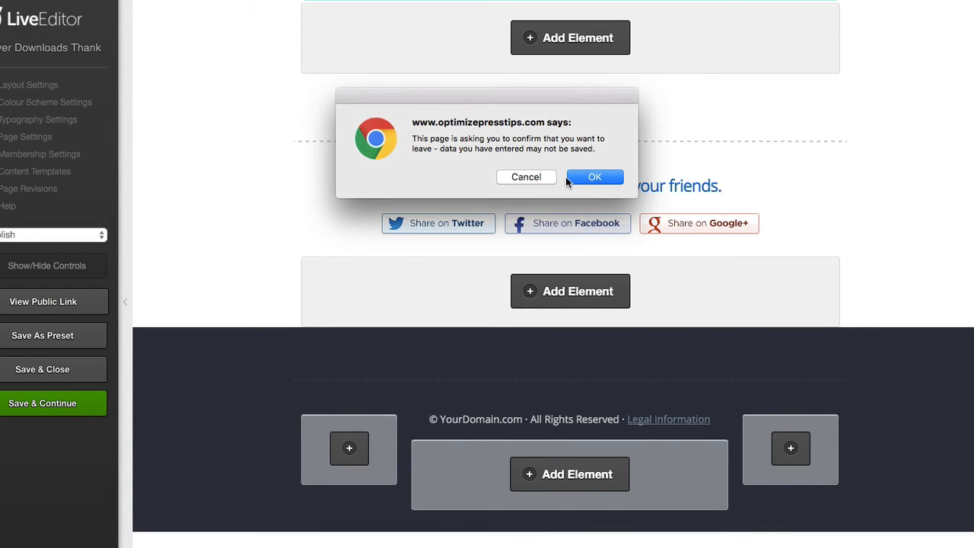
Step: Leave the editor and test Share on Twitter, confirming the tweet links to the landing page
click(595, 176)
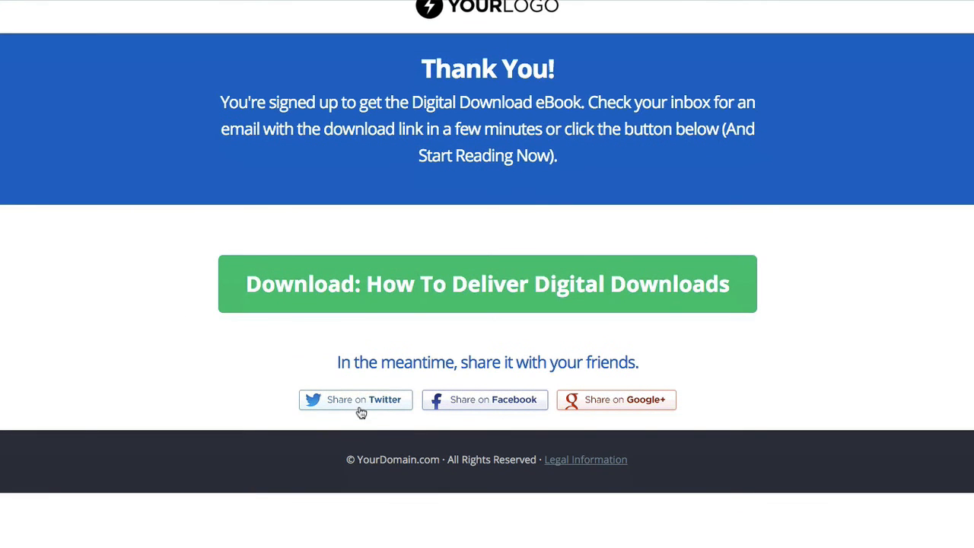
click(356, 398)
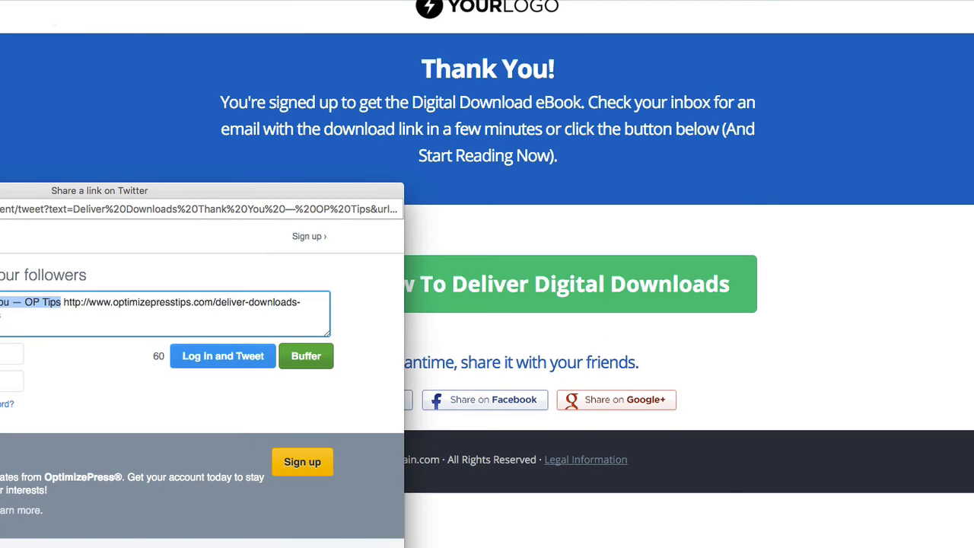
mouse_move(52, 190)
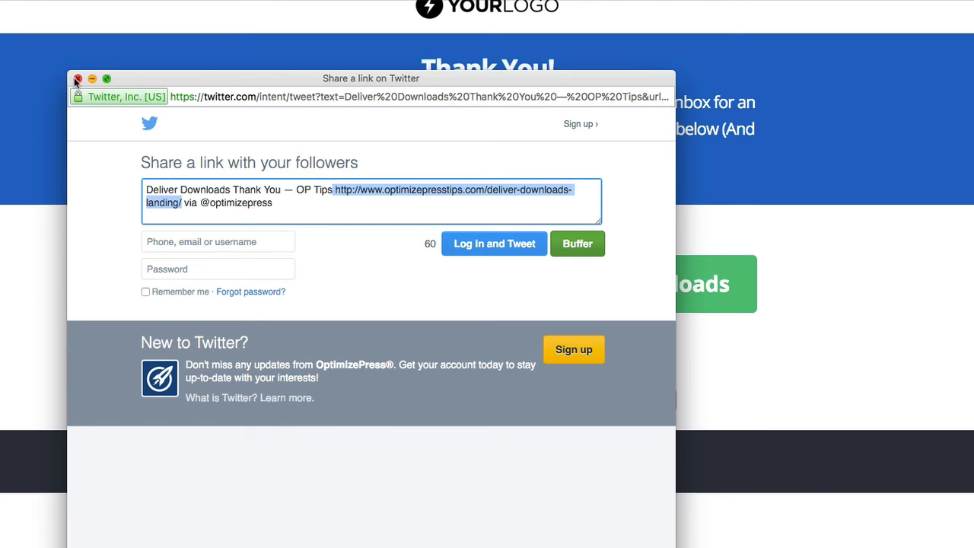
click(76, 79)
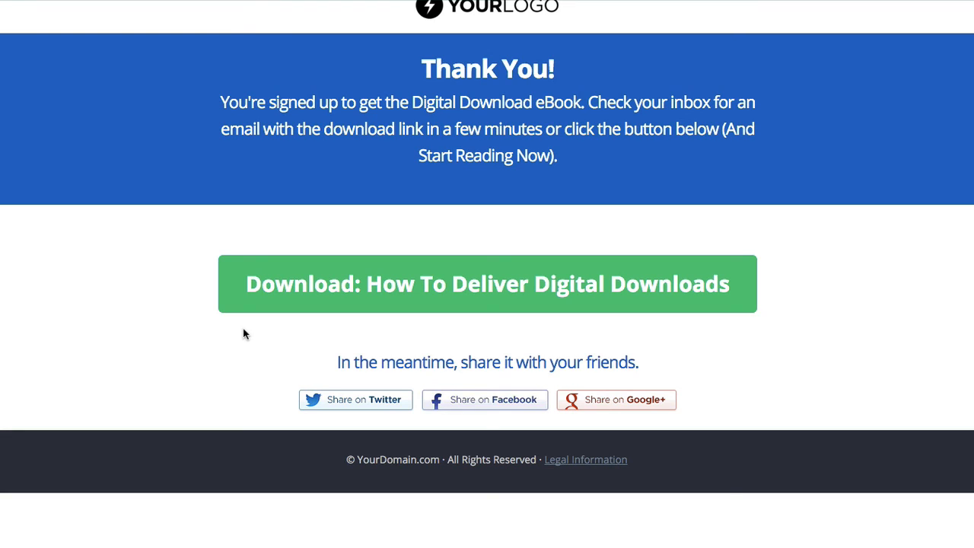
mouse_move(162, 359)
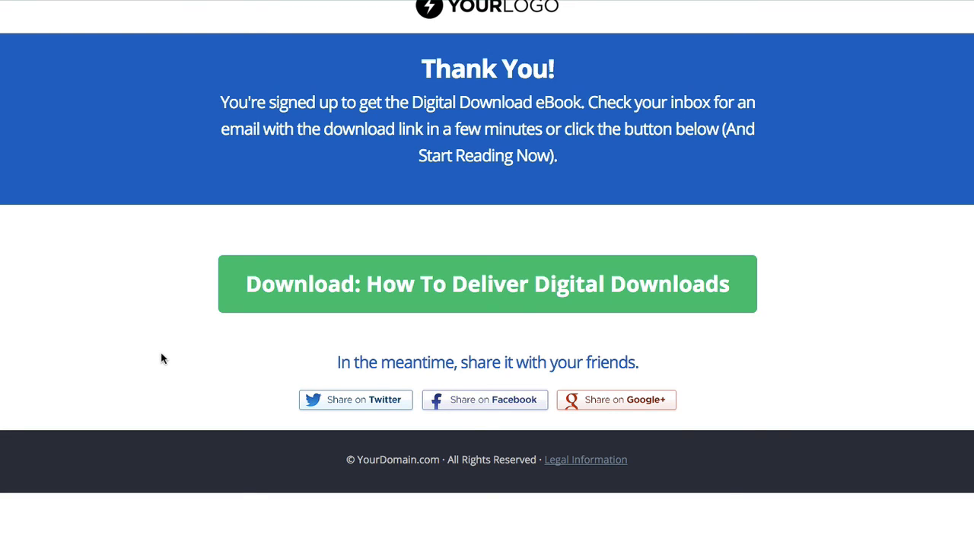
click(487, 285)
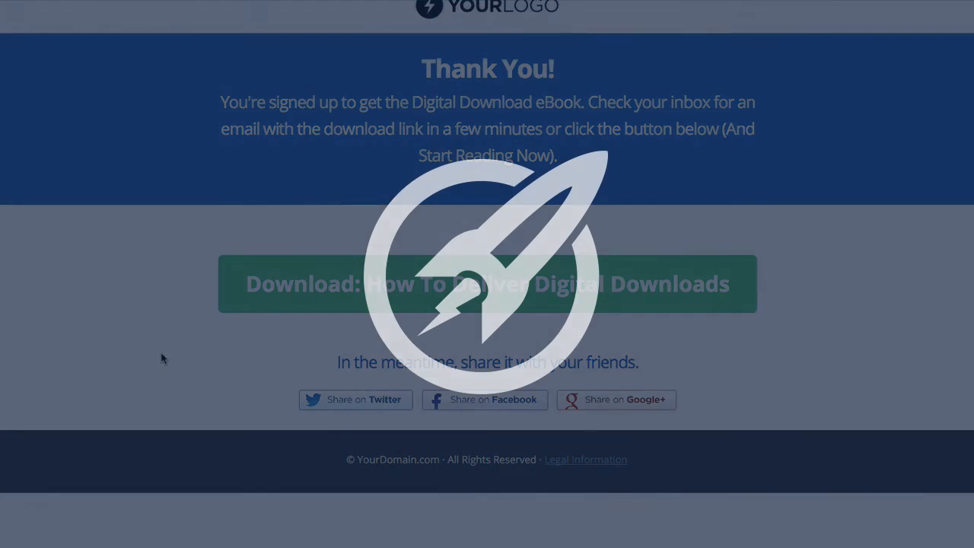